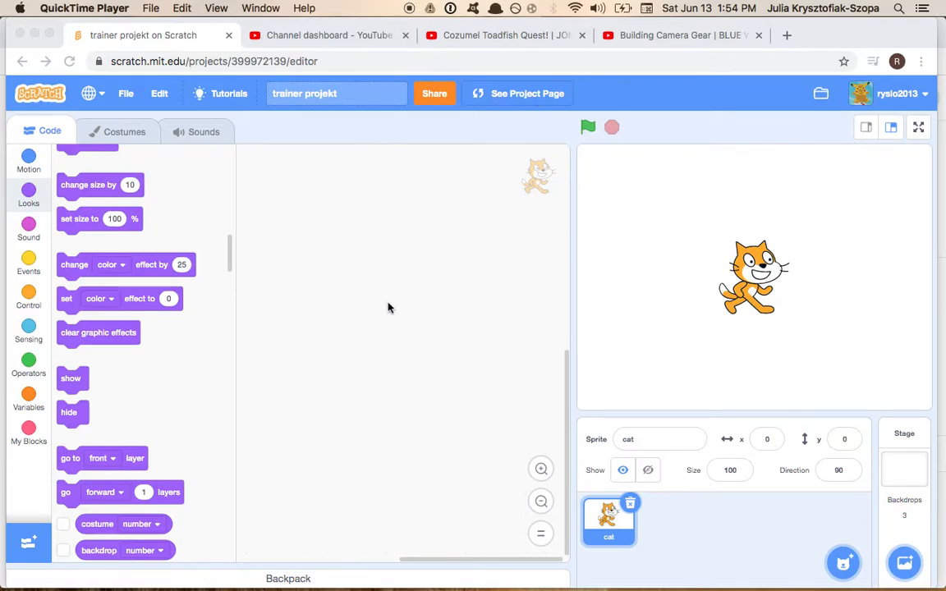
pyautogui.moveTo(403, 329)
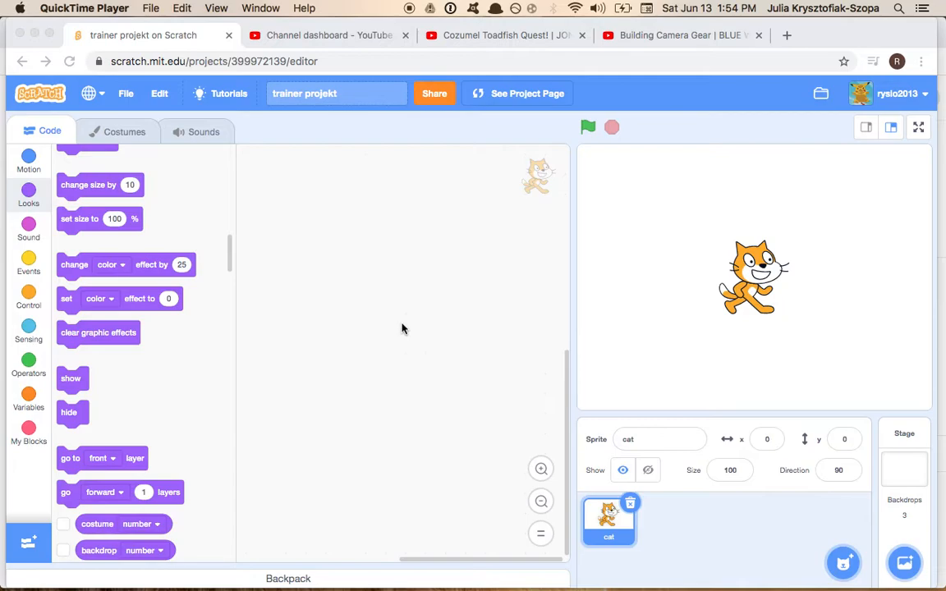
pyautogui.moveTo(660, 503)
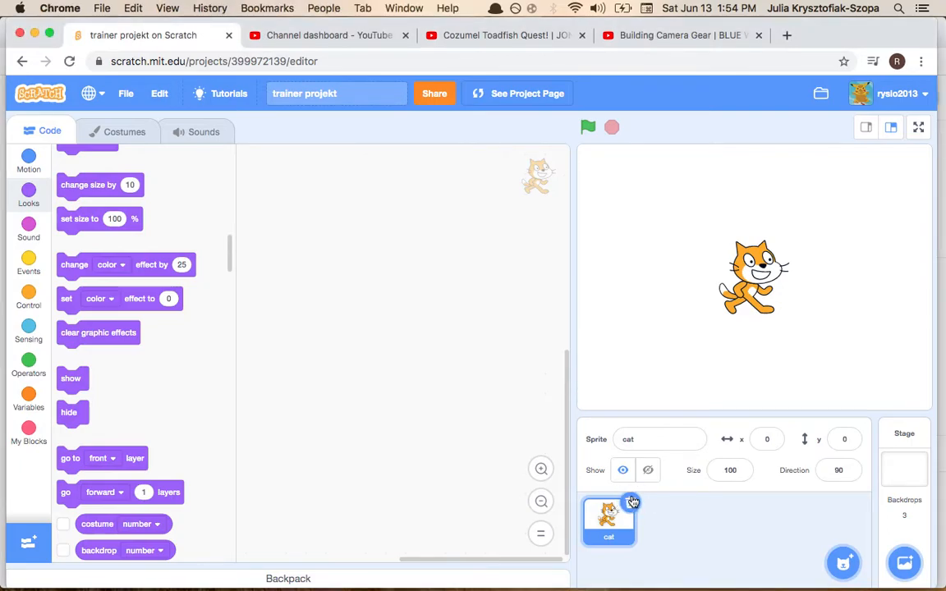
# Step: Delete the cat sprite and open the Choose a Sprite library
pyautogui.click(903, 455)
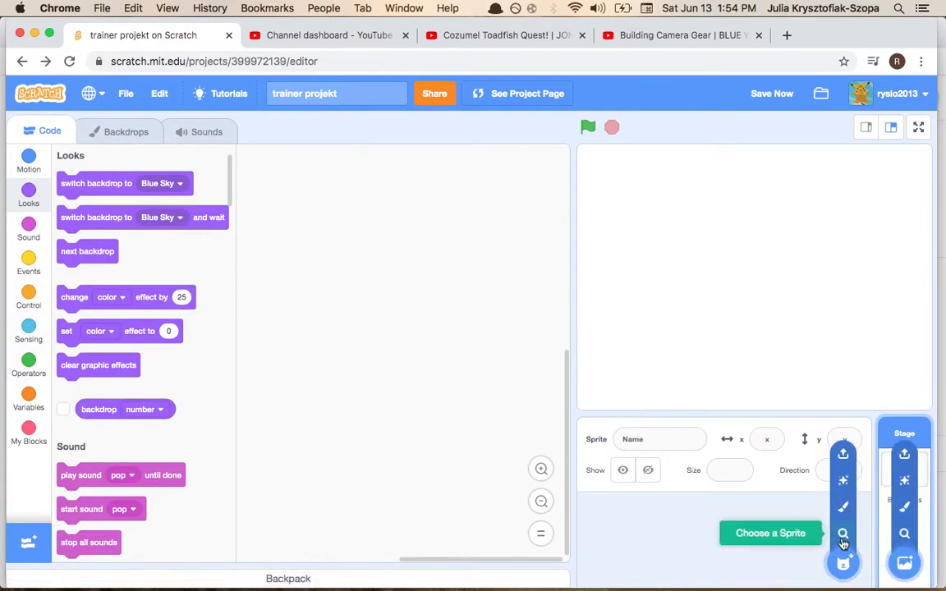
pyautogui.click(845, 532)
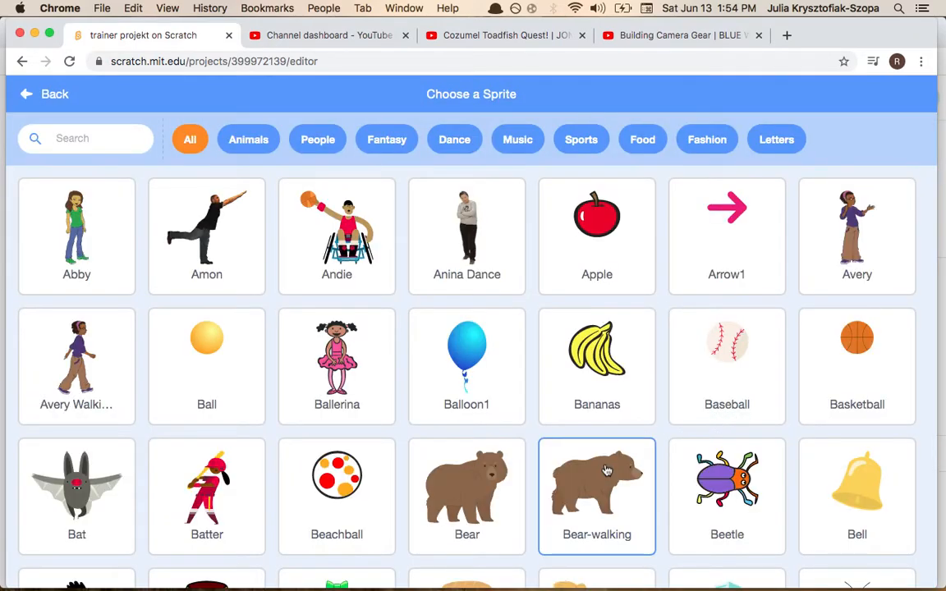
pyautogui.scroll(-3)
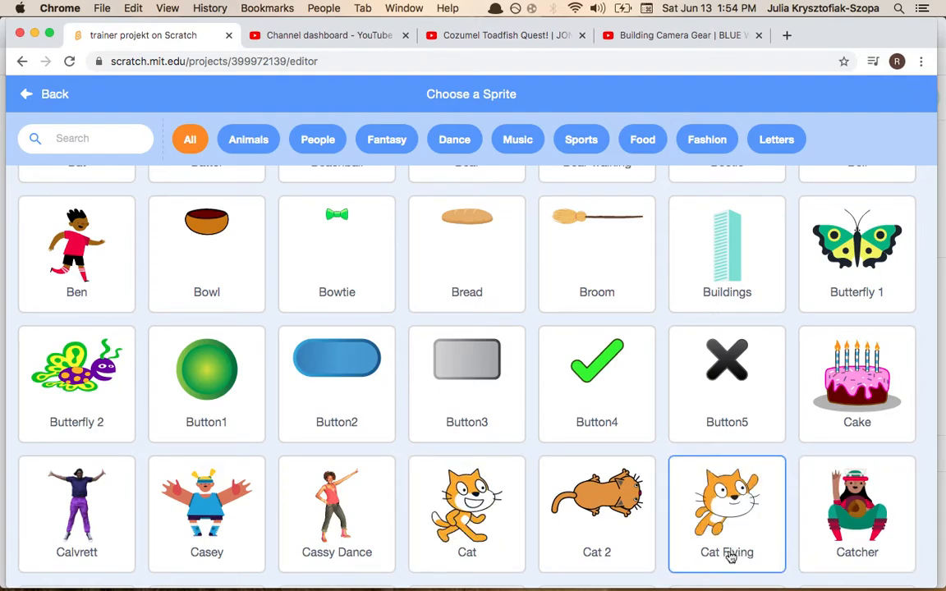
pyautogui.moveTo(137, 462)
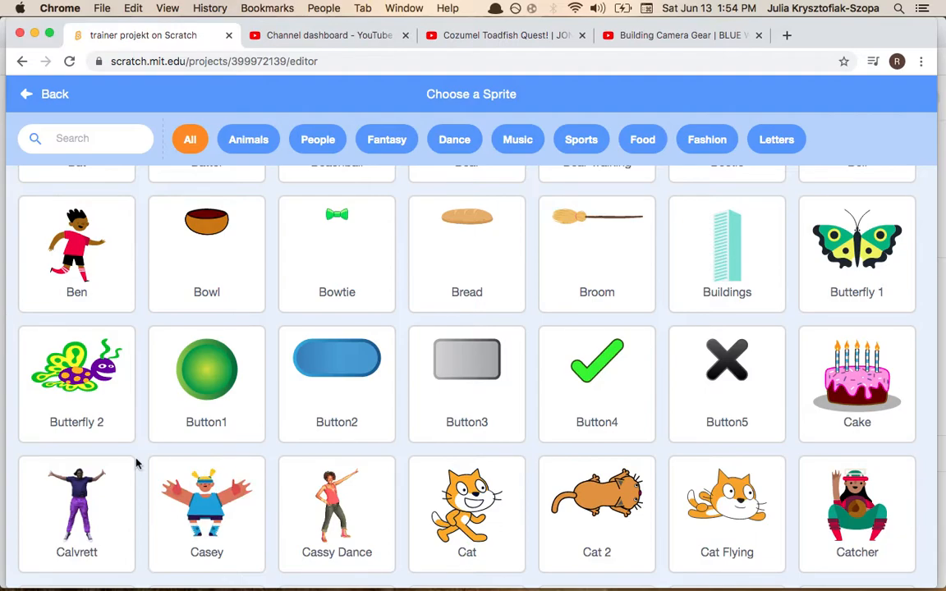
# Step: Browse the sprite library and filter it to the Animals category
pyautogui.scroll(3)
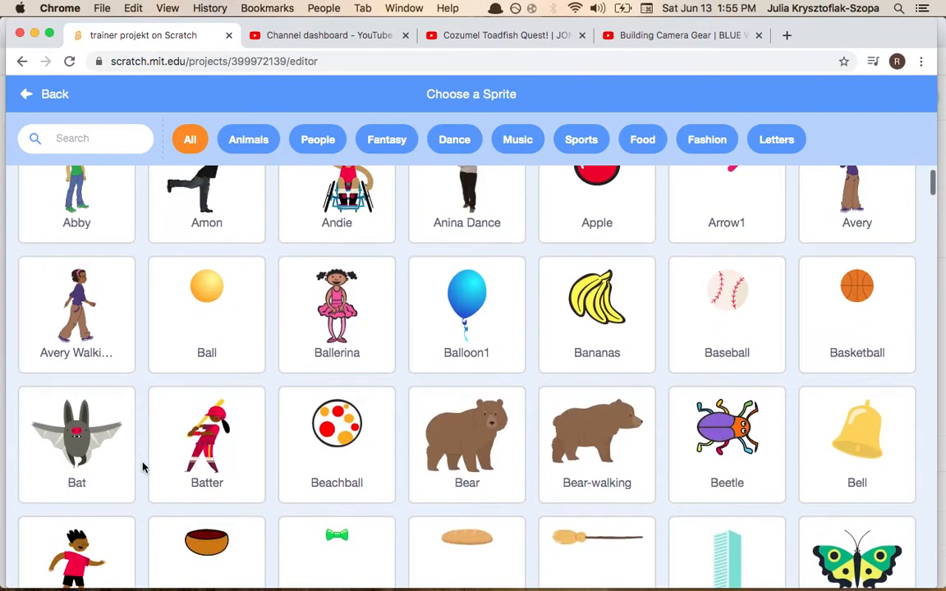
pyautogui.scroll(3)
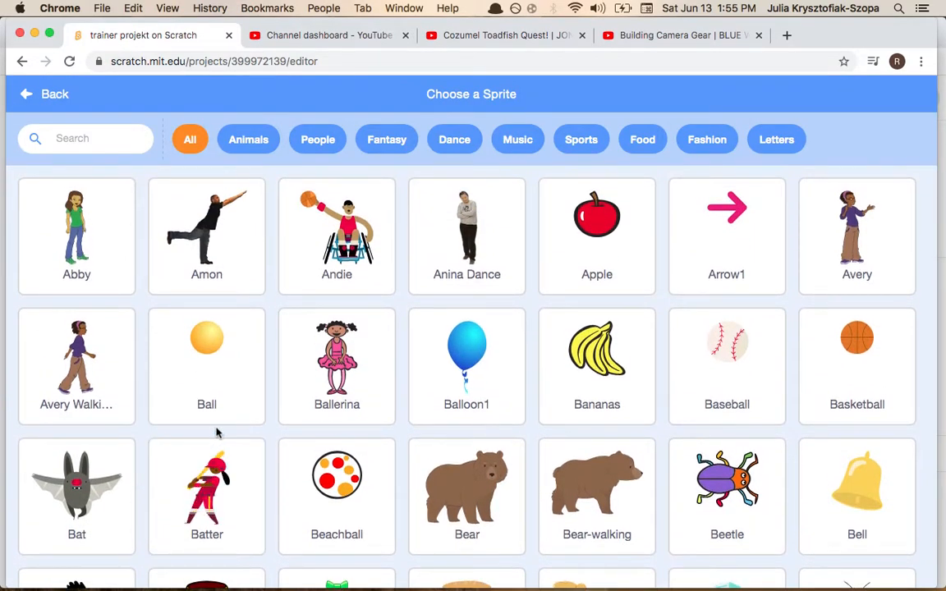
pyautogui.scroll(-3)
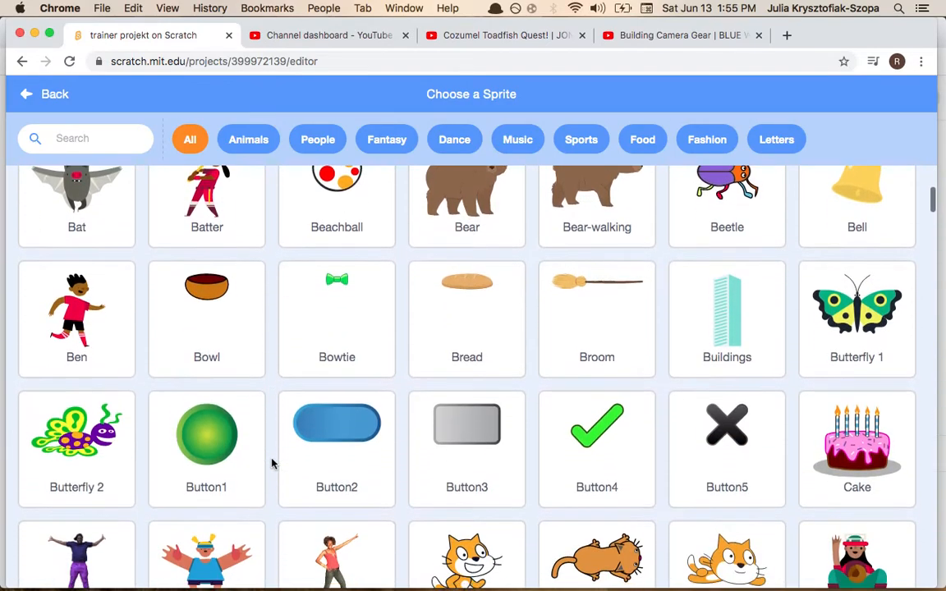
pyautogui.scroll(-3)
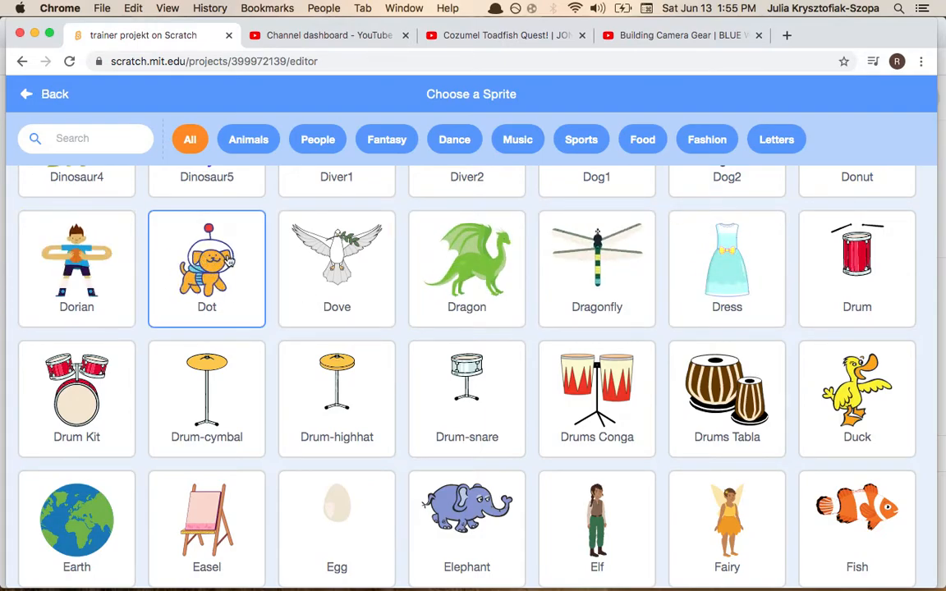
pyautogui.scroll(-3)
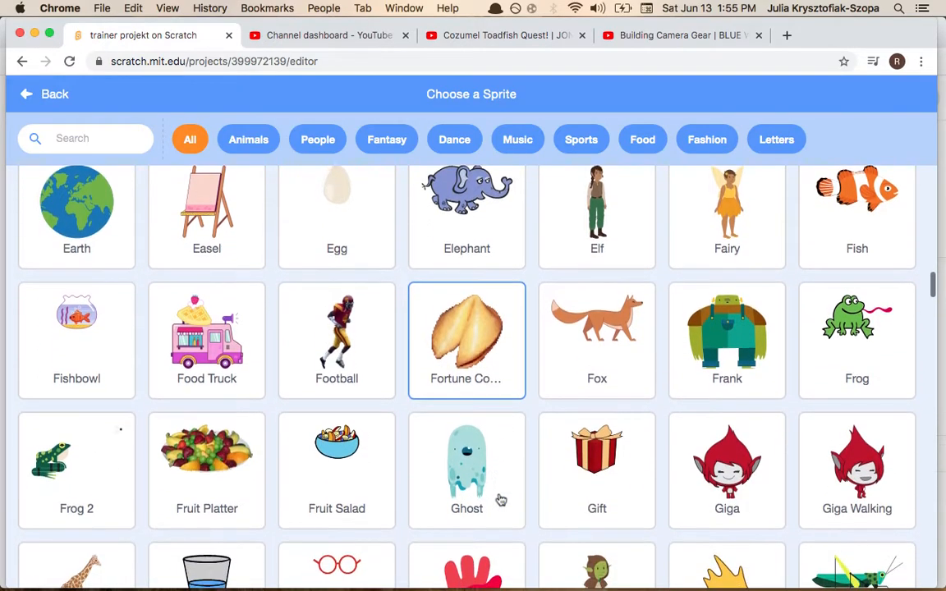
pyautogui.scroll(-3)
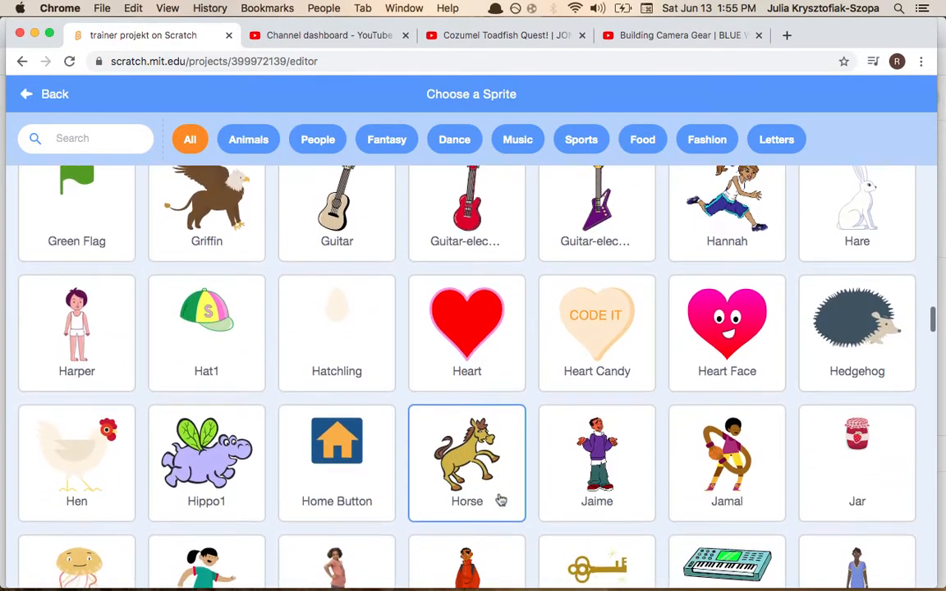
pyautogui.scroll(-3)
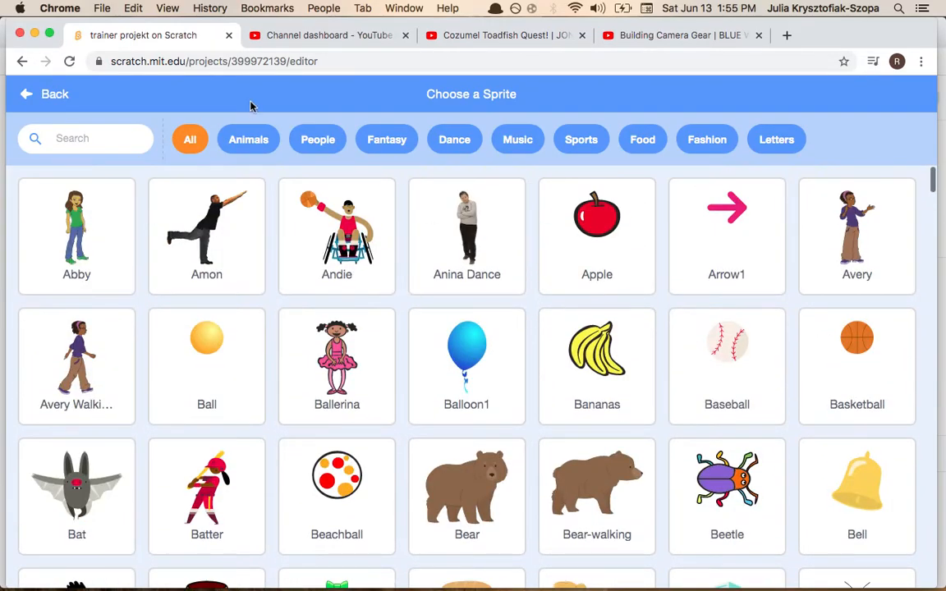
pyautogui.click(248, 138)
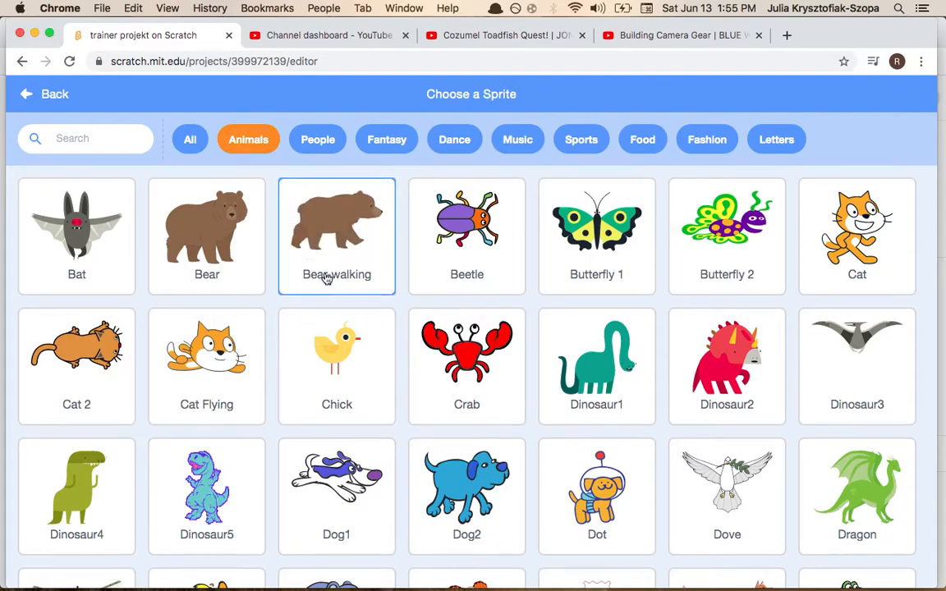
# Step: Add the Bear-walking sprite and a blue-sky backdrop with green hills
pyautogui.click(337, 236)
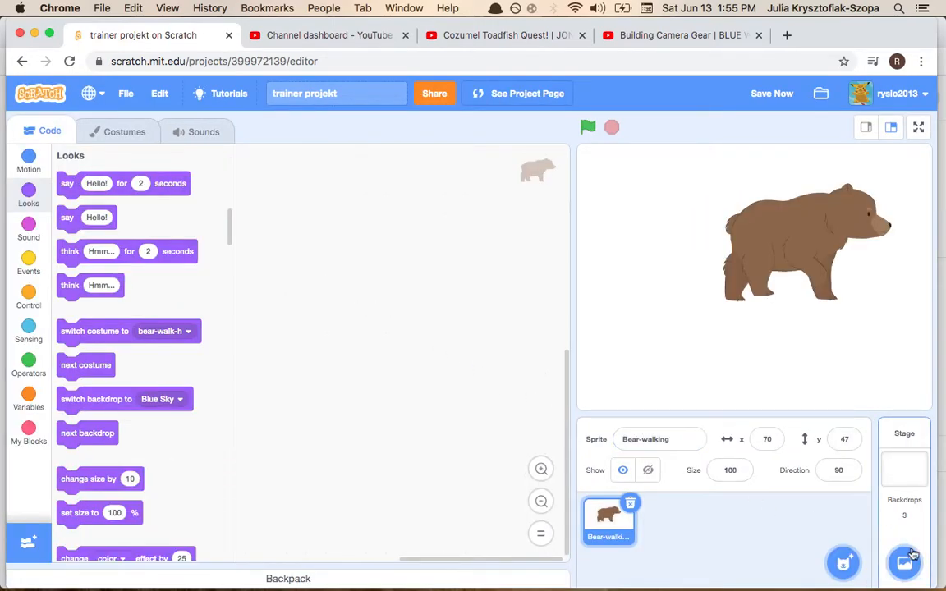
pyautogui.click(901, 564)
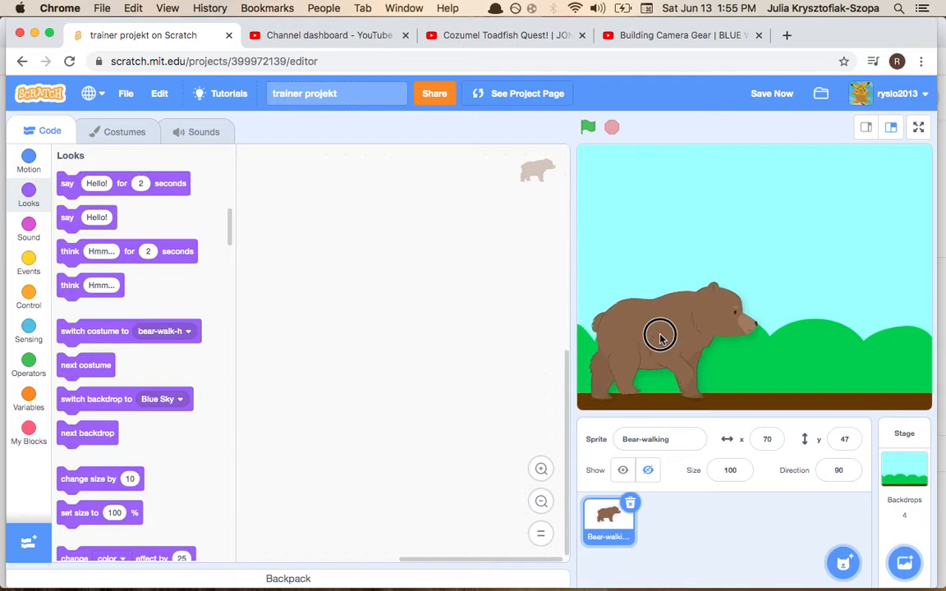
# Step: Start the bear's script with 'when green flag clicked' and a forever loop beneath it
pyautogui.click(28, 258)
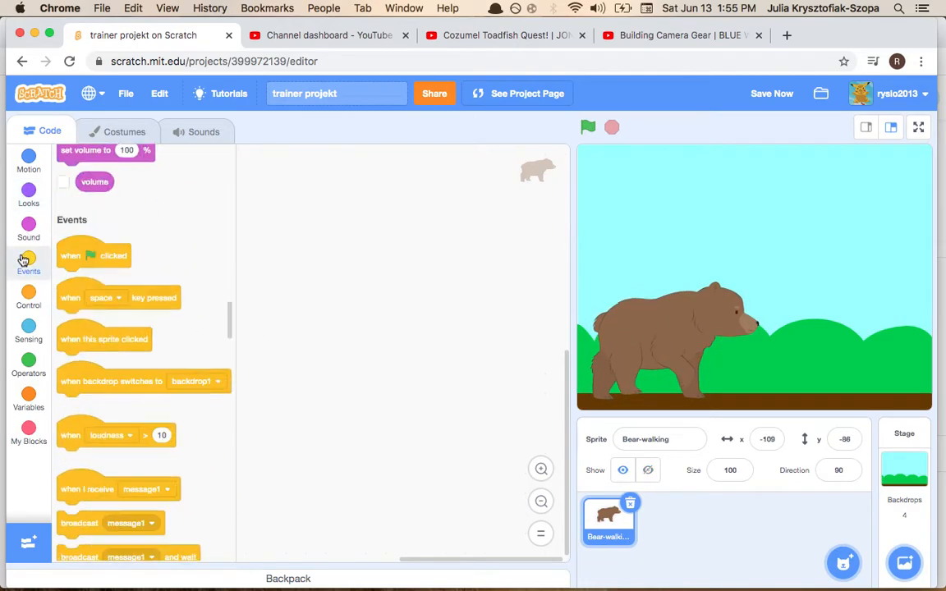
pyautogui.moveTo(94, 256); pyautogui.dragTo(427, 198)
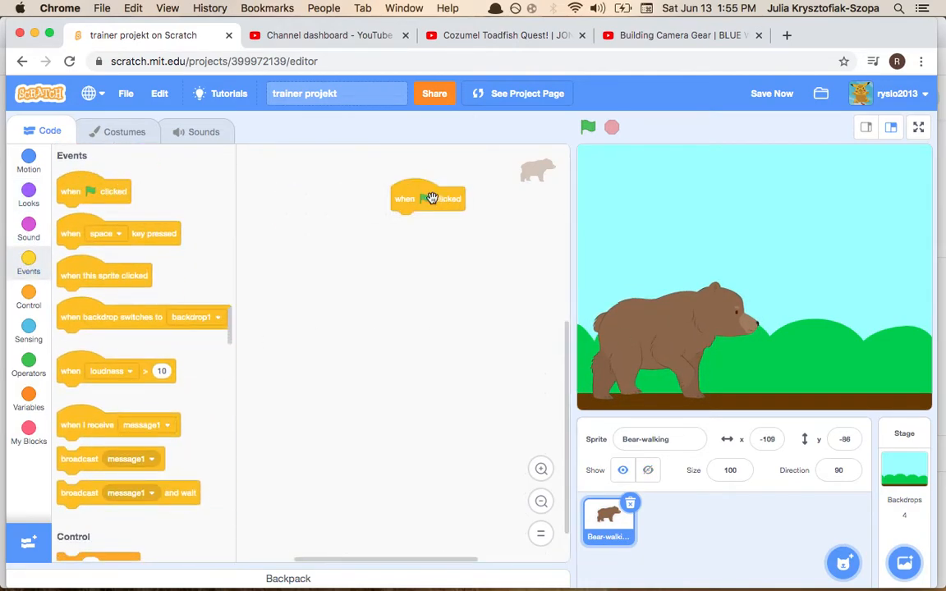
pyautogui.click(28, 296)
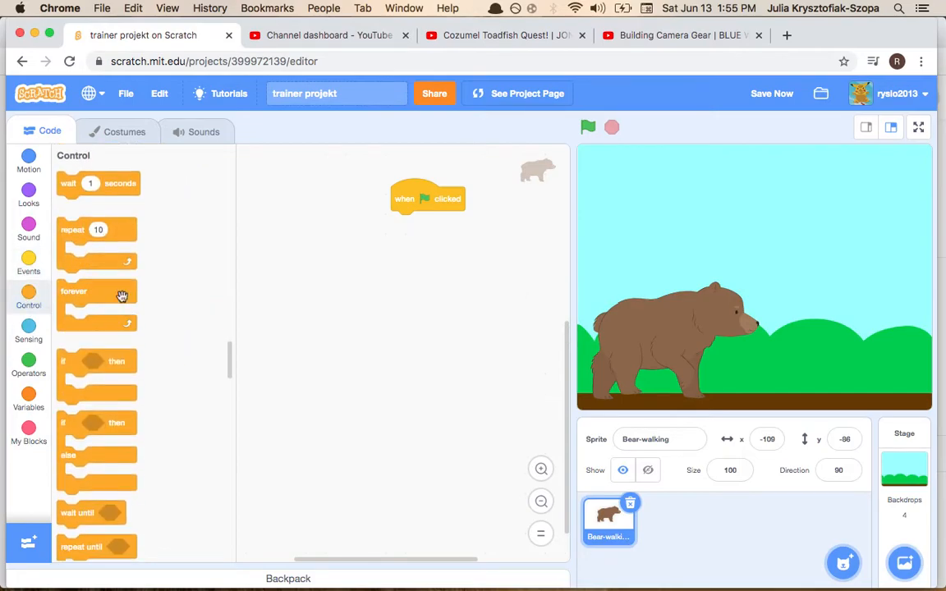
pyautogui.moveTo(97, 296); pyautogui.dragTo(431, 223)
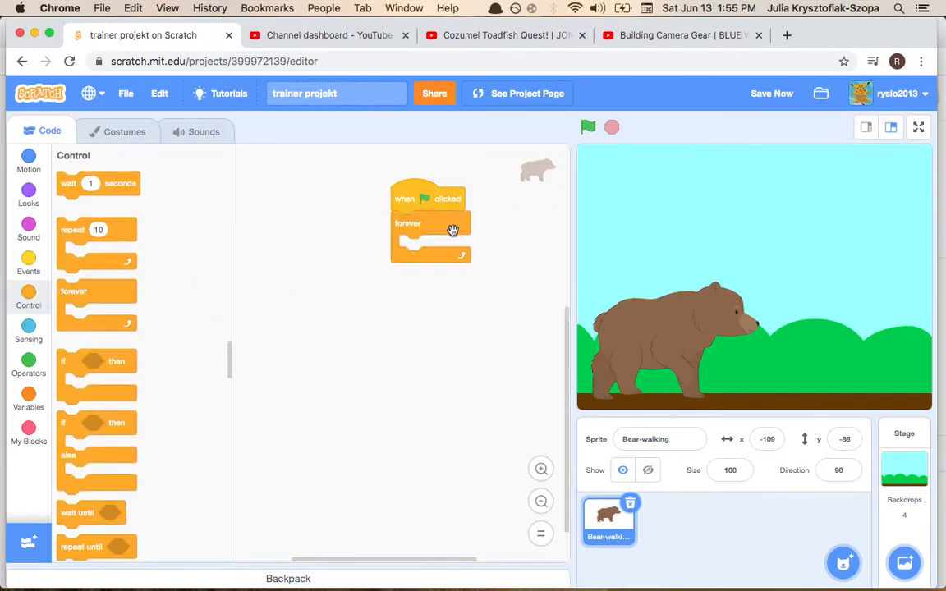
pyautogui.moveTo(70, 231)
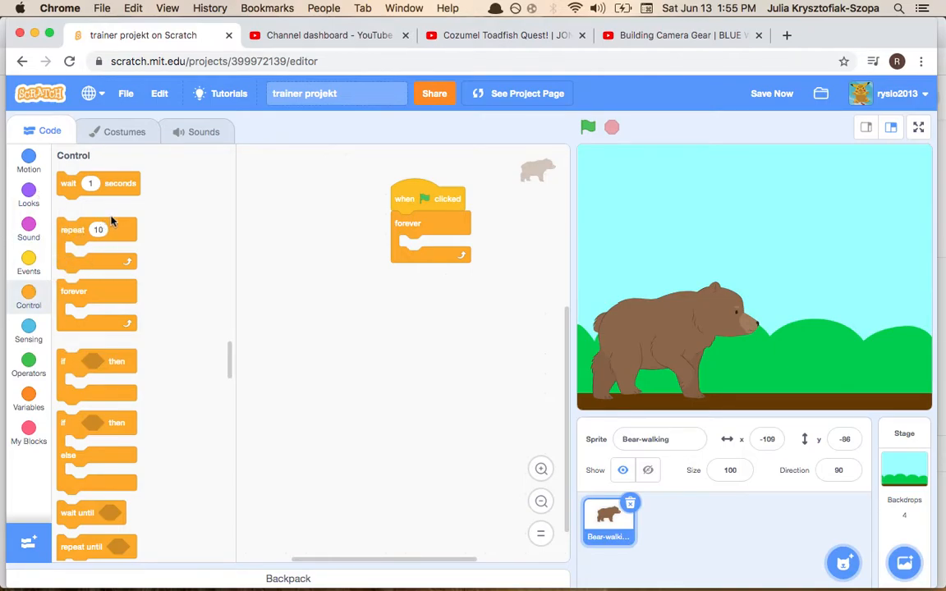
# Step: Place a separate 'wait .3 seconds' block in the code area
pyautogui.moveTo(91, 183); pyautogui.dragTo(357, 362)
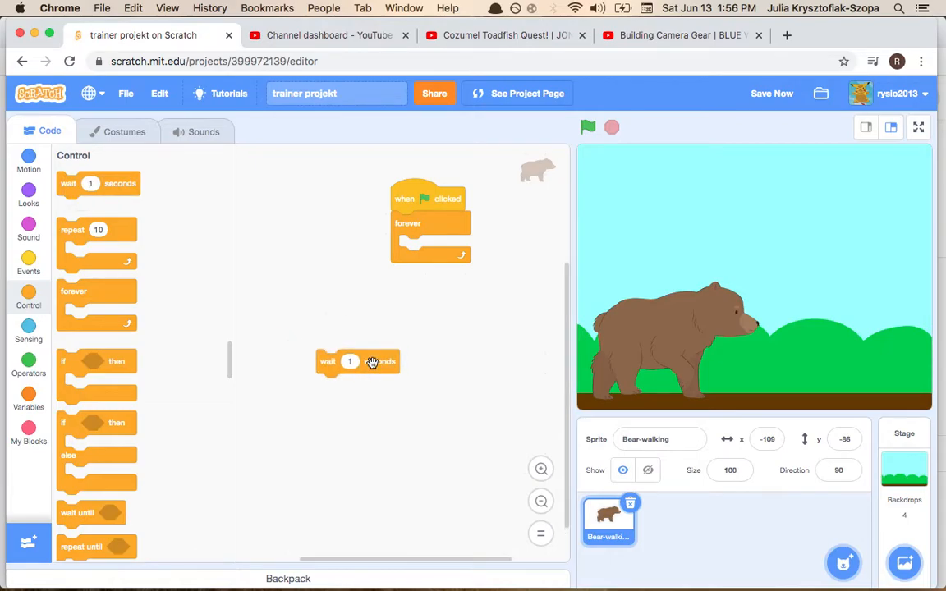
pyautogui.moveTo(140, 328)
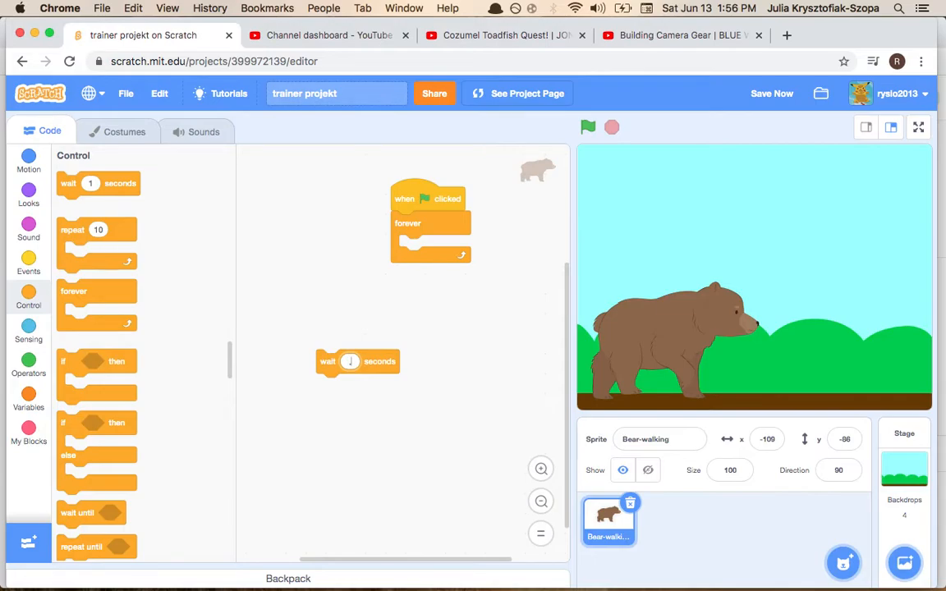
pyautogui.write('.3')
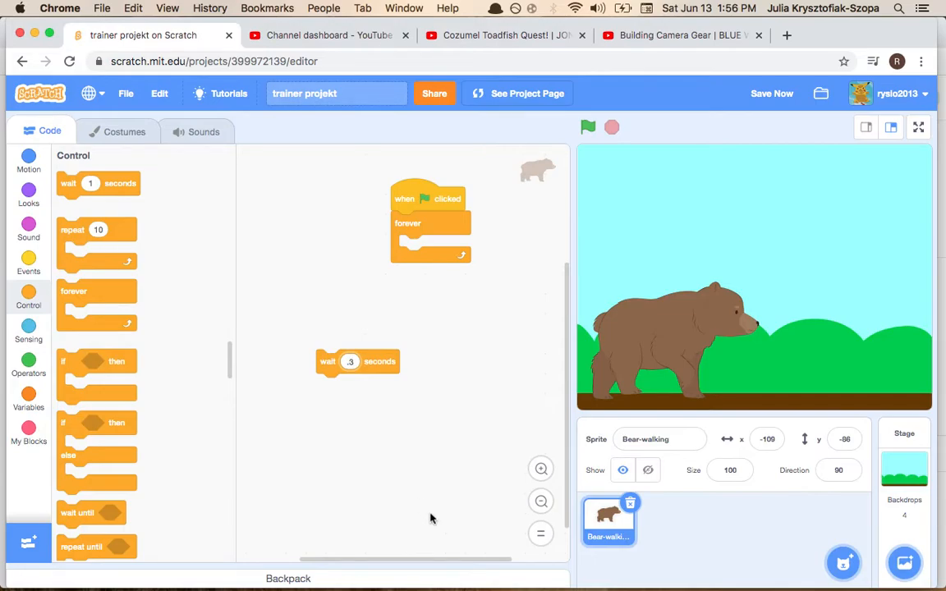
pyautogui.moveTo(423, 484)
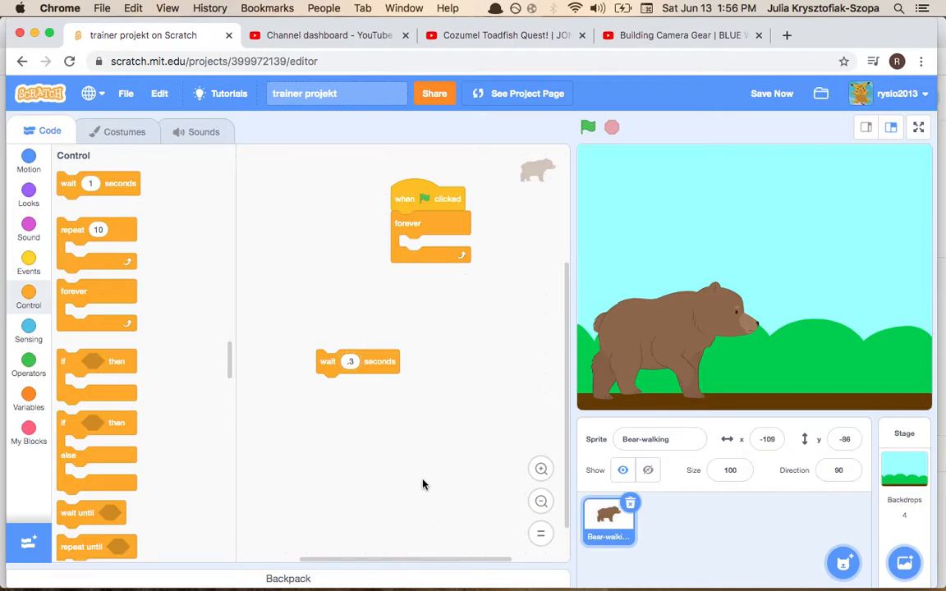
pyautogui.moveTo(395, 381)
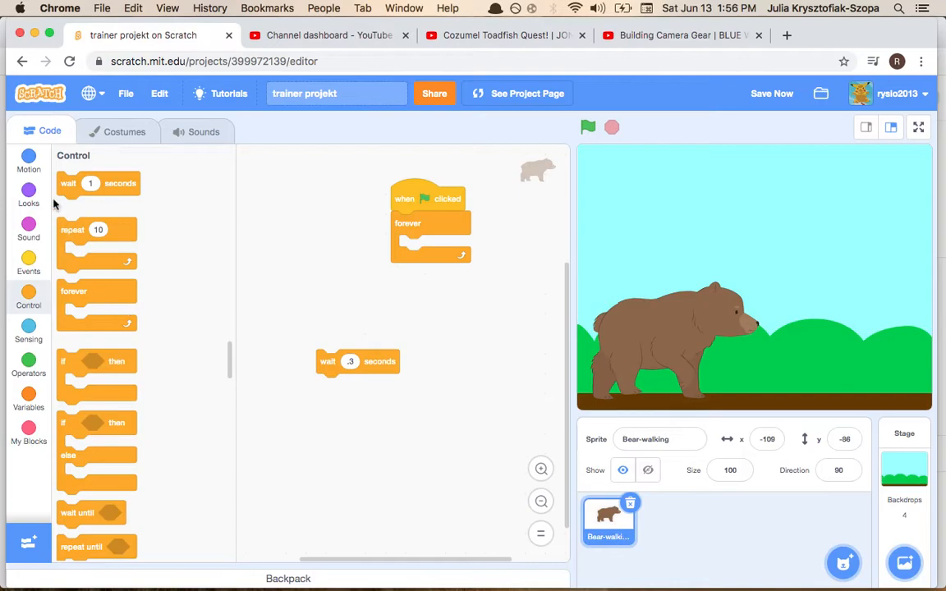
pyautogui.moveTo(27, 169)
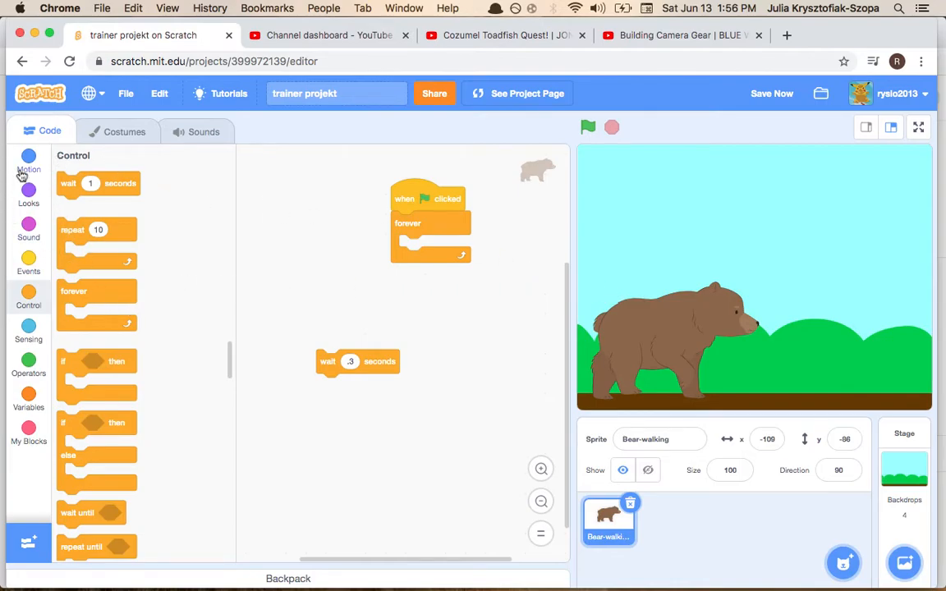
# Step: Add 'switch costume' after the flag block and 'go to x: -109 y: -86' inside forever
pyautogui.click(29, 191)
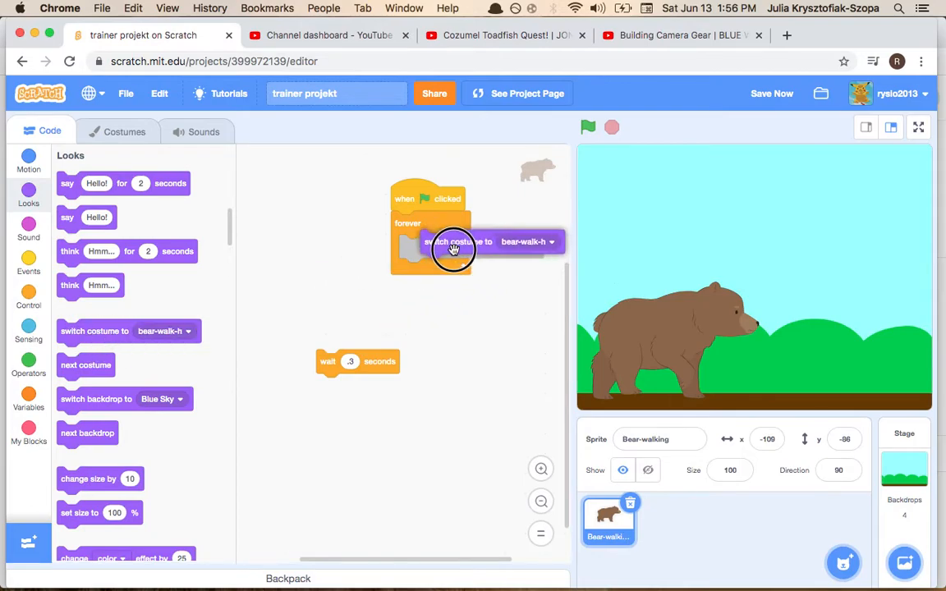
pyautogui.moveTo(455, 242); pyautogui.dragTo(428, 223)
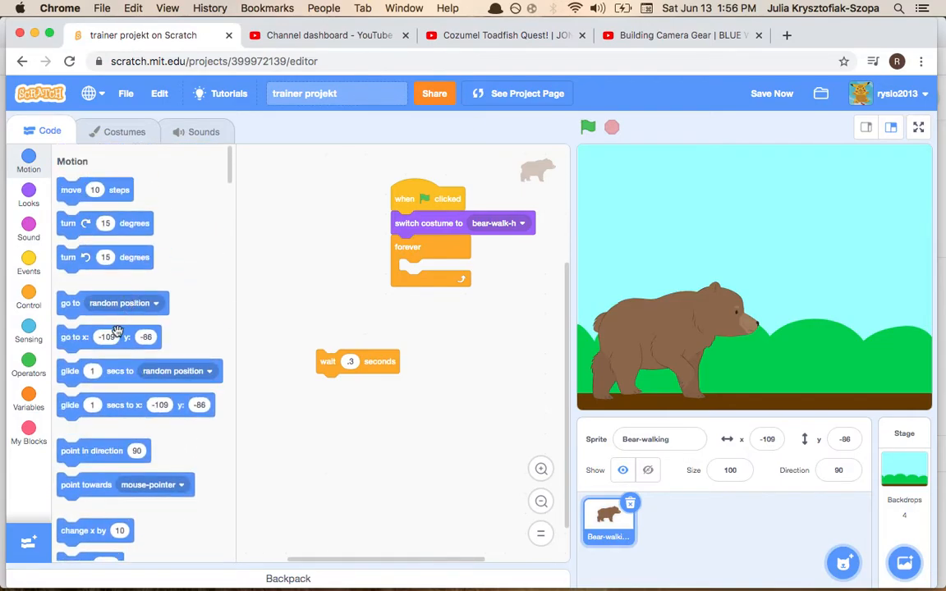
pyautogui.moveTo(107, 337); pyautogui.dragTo(378, 297)
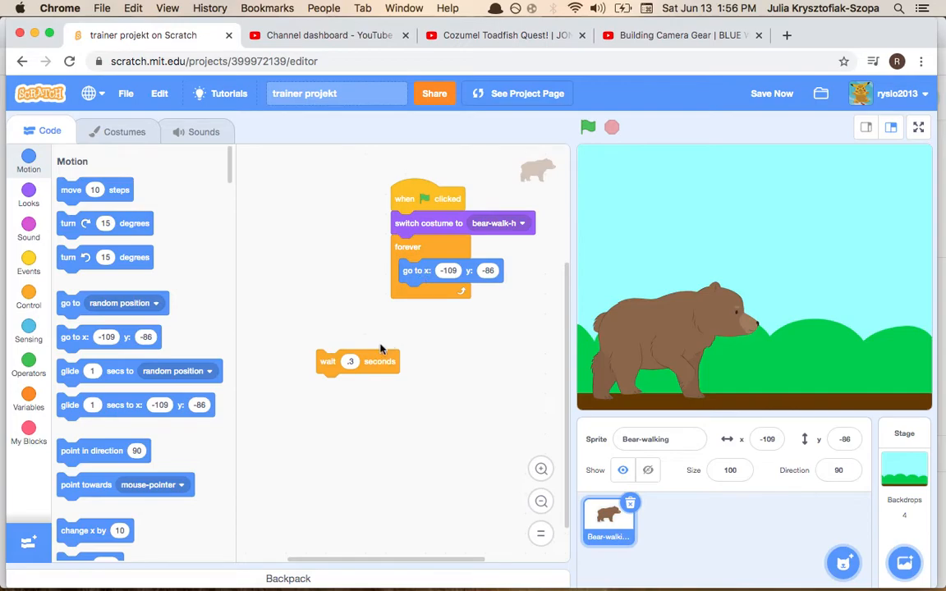
pyautogui.click(772, 93)
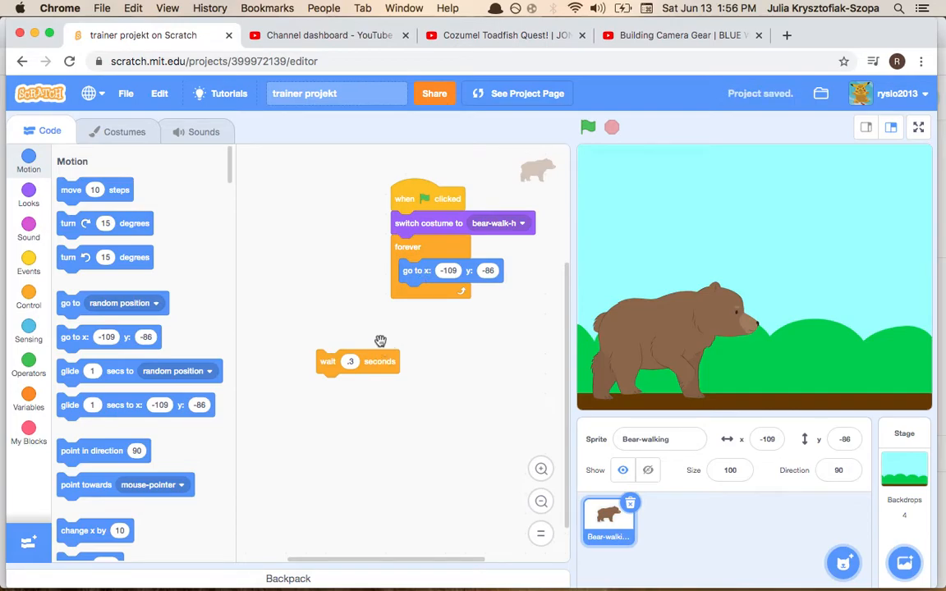
# Step: Rebuild forever with 'go to' followed by 'repeat until touching edge'
pyautogui.moveTo(408, 247); pyautogui.dragTo(414, 410)
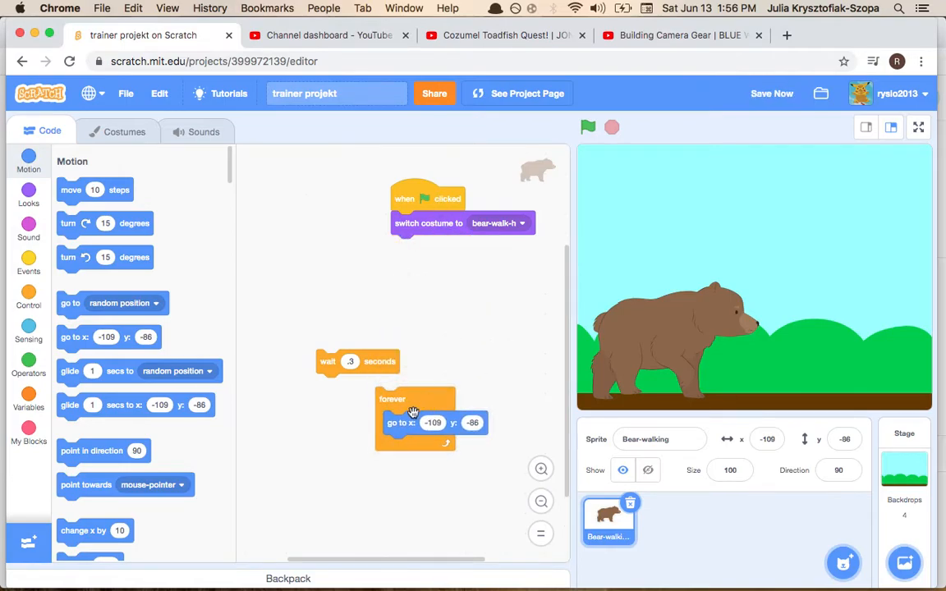
pyautogui.moveTo(415, 422); pyautogui.dragTo(485, 322)
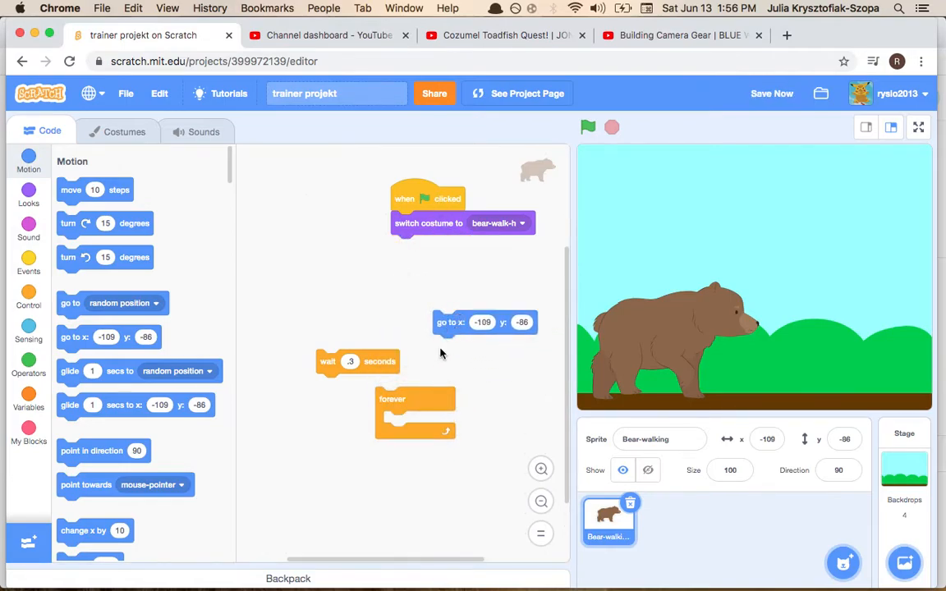
pyautogui.click(29, 296)
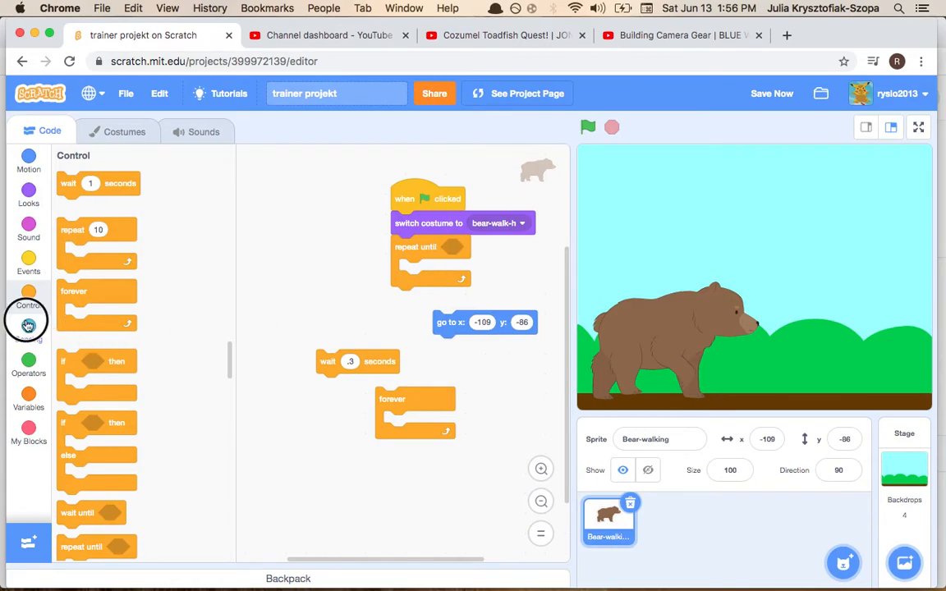
pyautogui.click(28, 334)
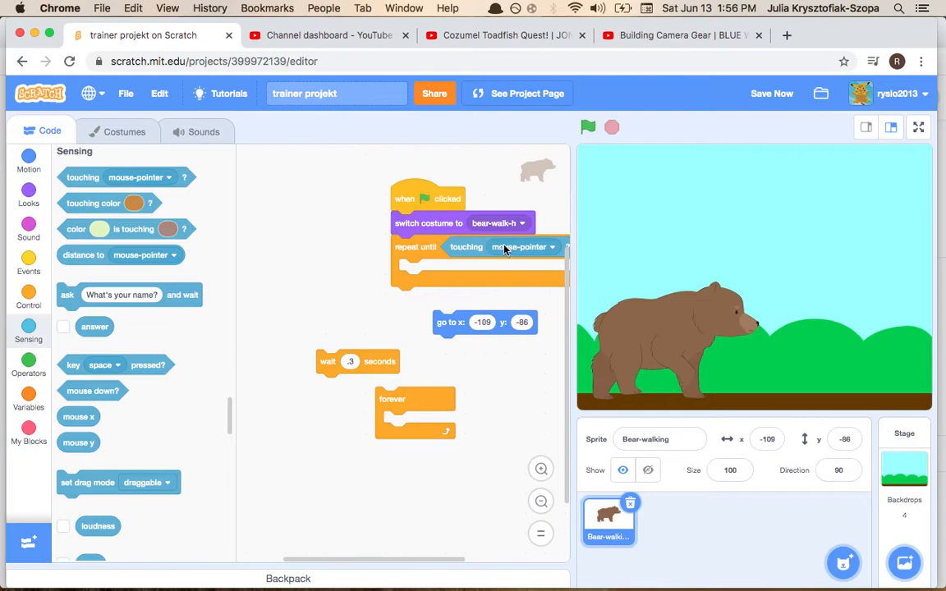
pyautogui.click(546, 246)
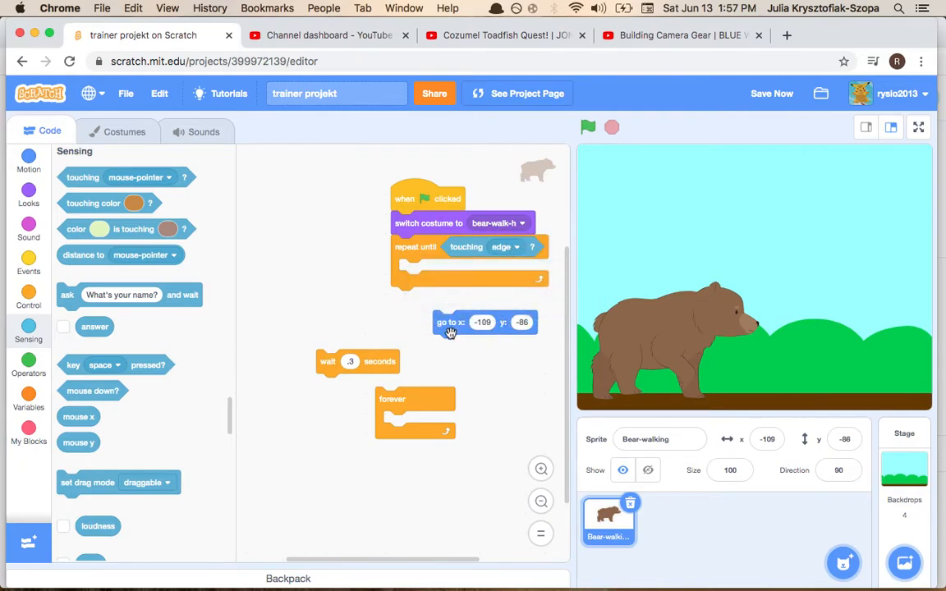
pyautogui.moveTo(450, 322); pyautogui.dragTo(415, 253)
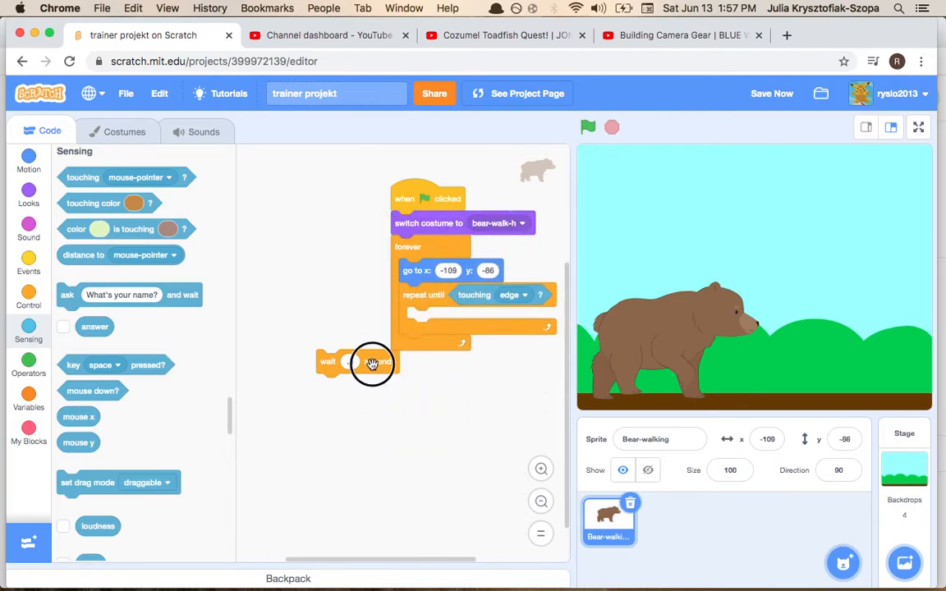
# Step: Put 'next costume' and 'wait .3' in repeat-until, and 'switch costume' after 'go to' in forever
pyautogui.moveTo(373, 363); pyautogui.dragTo(361, 424)
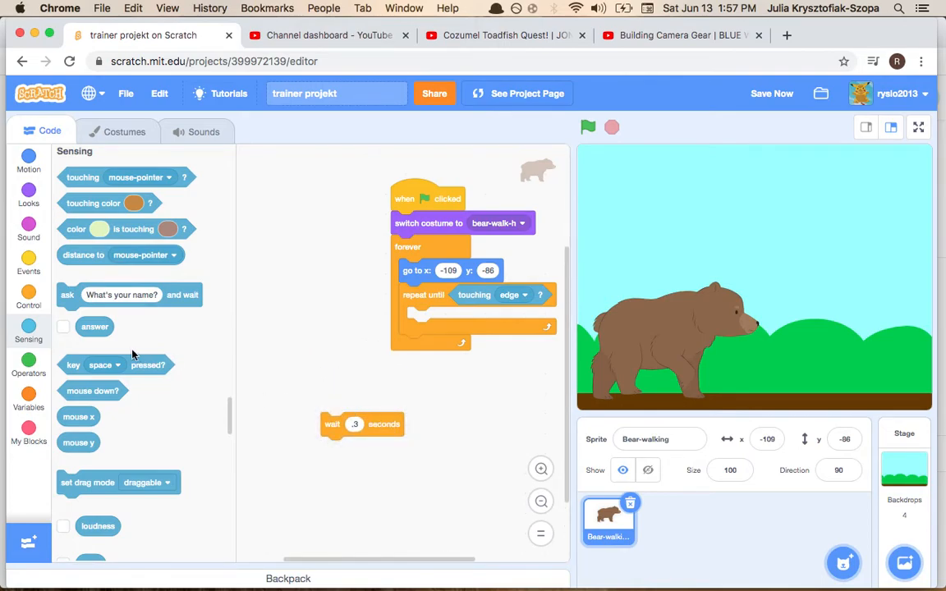
pyautogui.moveTo(41, 307)
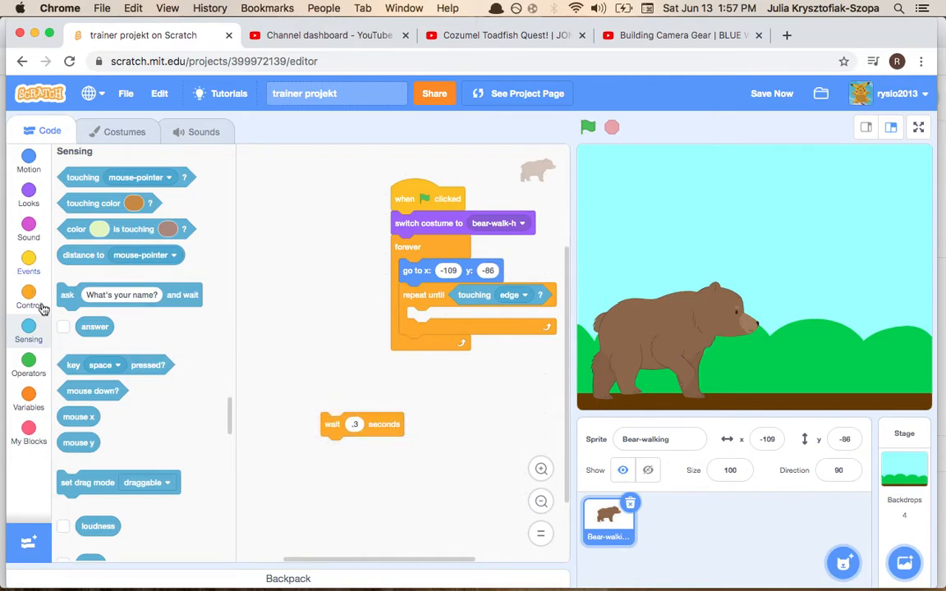
pyautogui.moveTo(27, 197)
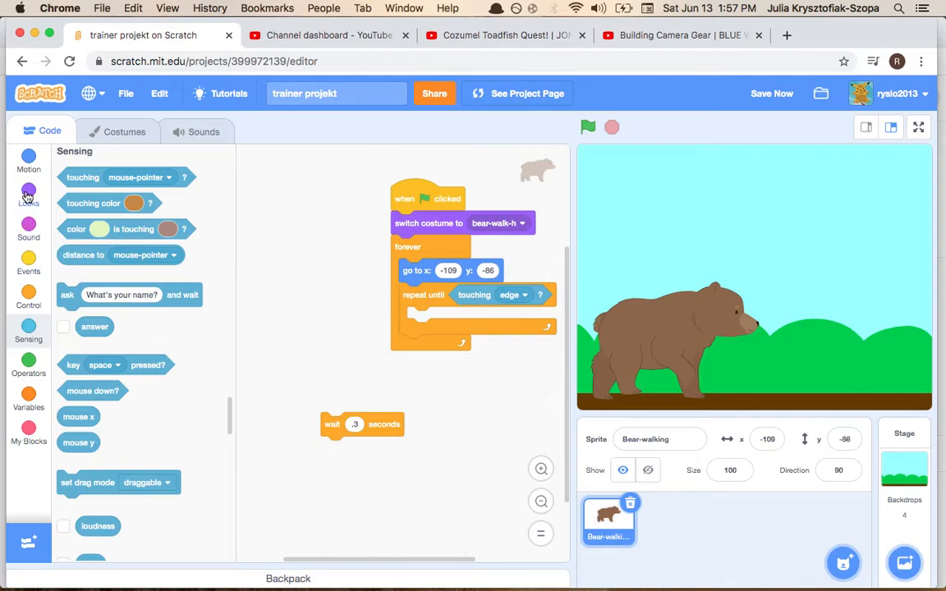
pyautogui.click(31, 198)
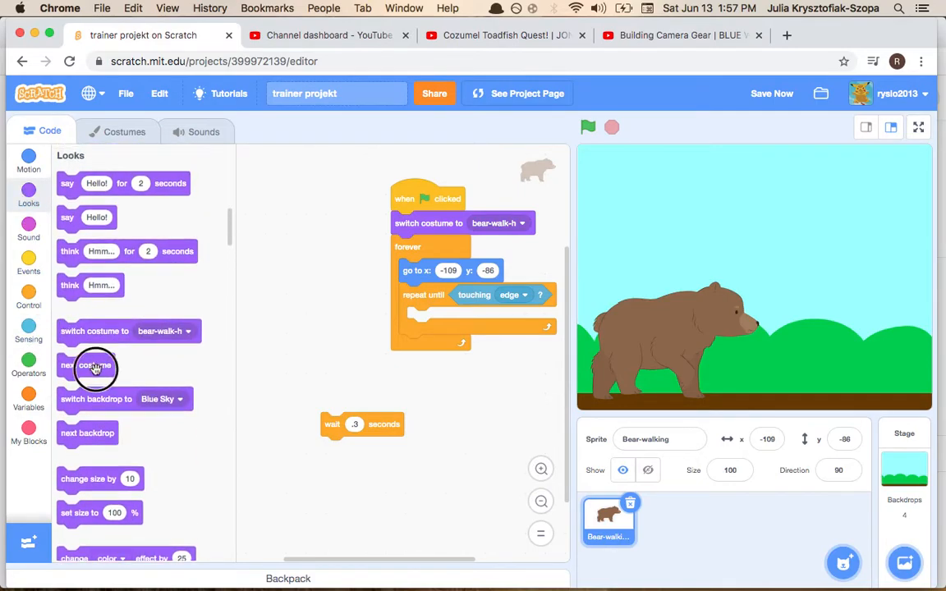
pyautogui.moveTo(95, 365); pyautogui.dragTo(448, 329)
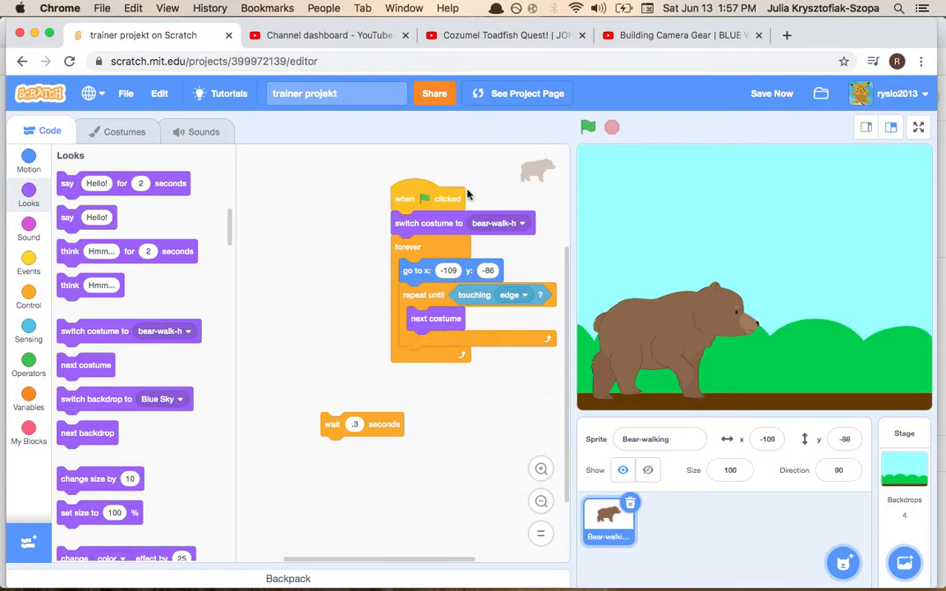
pyautogui.moveTo(427, 222); pyautogui.dragTo(433, 258)
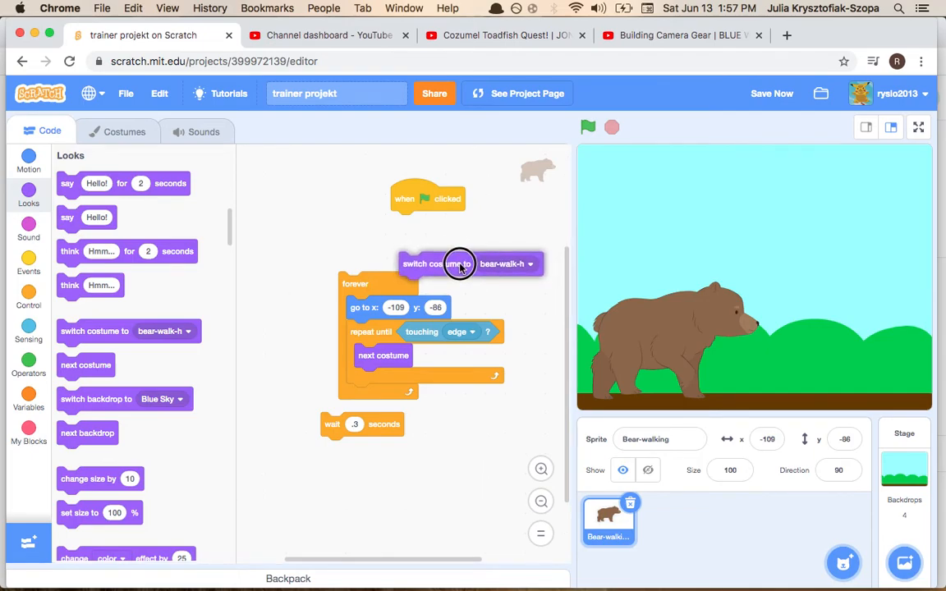
pyautogui.moveTo(460, 264); pyautogui.dragTo(454, 293)
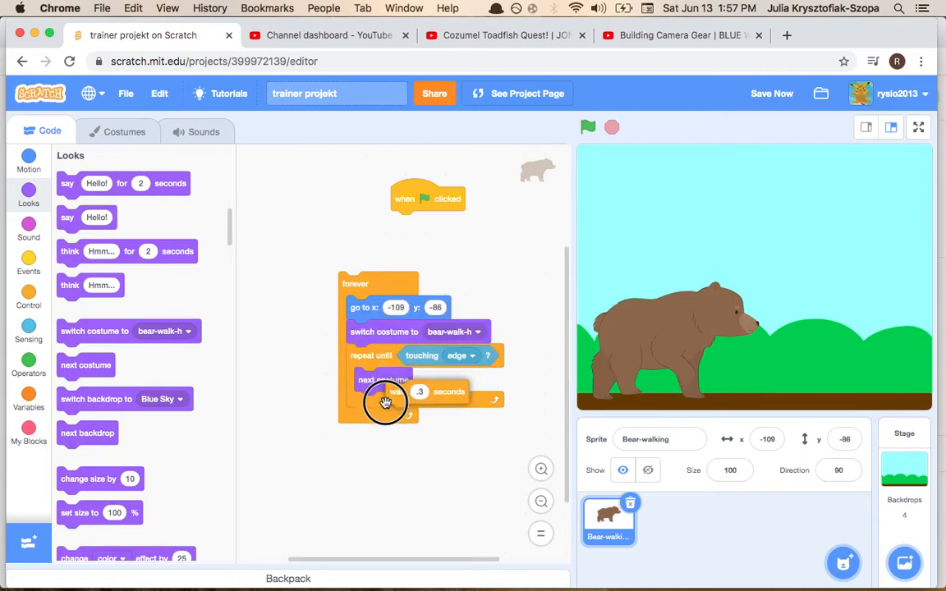
pyautogui.moveTo(427, 198); pyautogui.dragTo(374, 251)
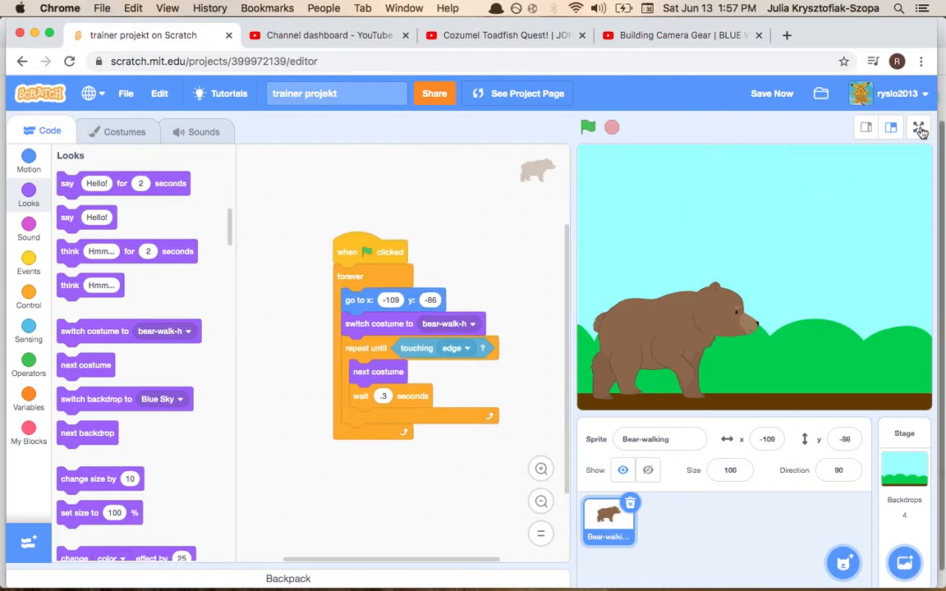
# Step: Run the bear walking animation full-screen with the green flag, then restart it
pyautogui.click(917, 128)
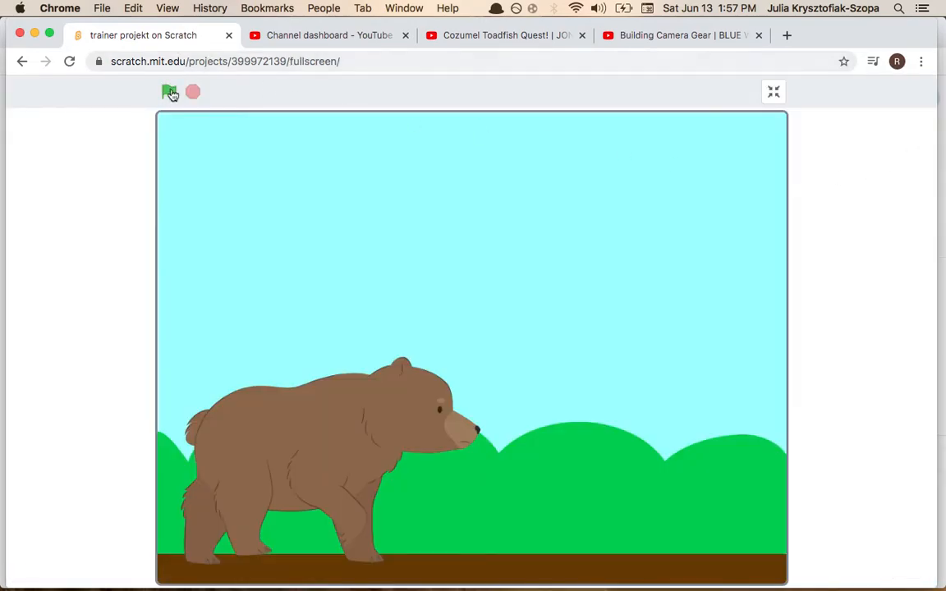
pyautogui.click(167, 90)
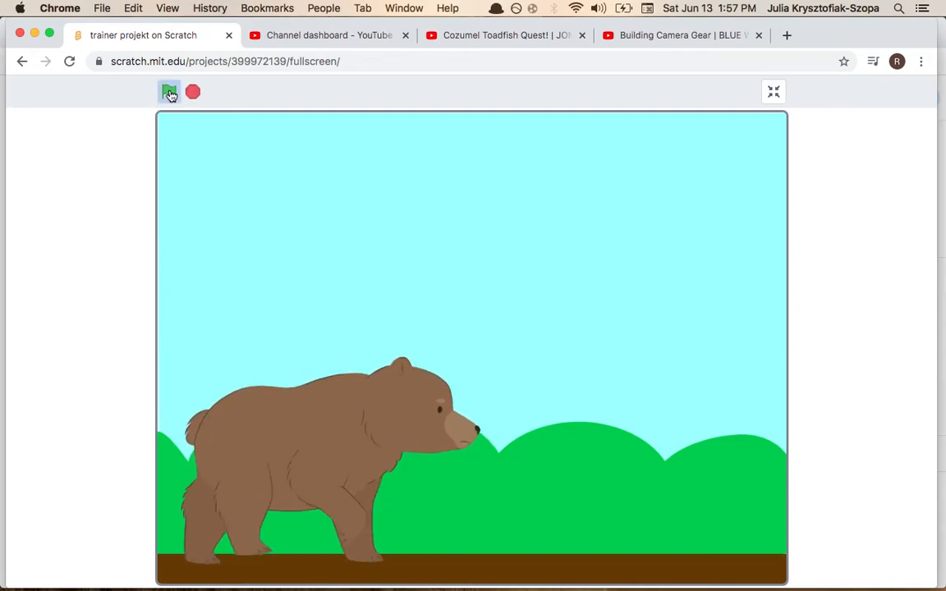
pyautogui.click(169, 91)
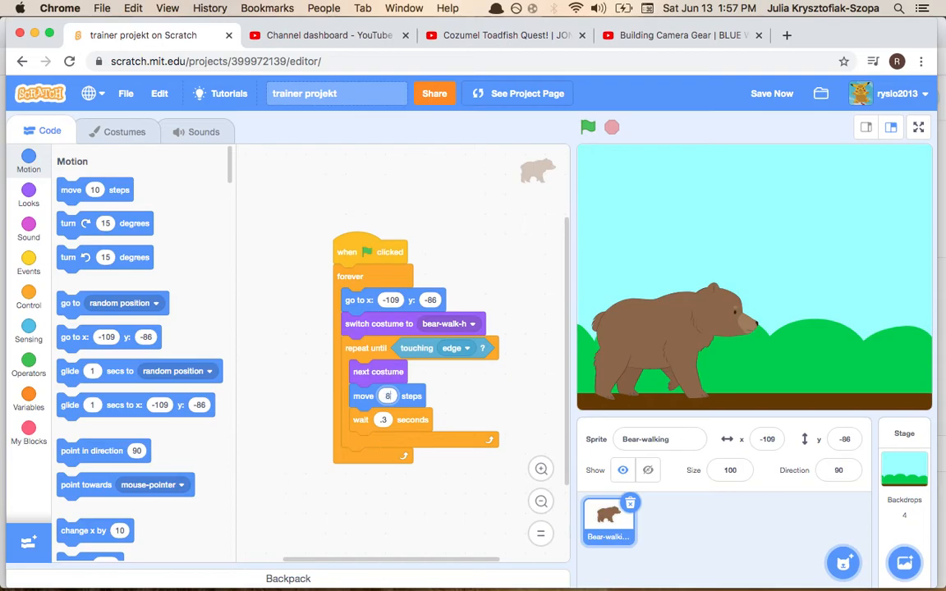
pyautogui.moveTo(357, 417)
pyautogui.write('.1')
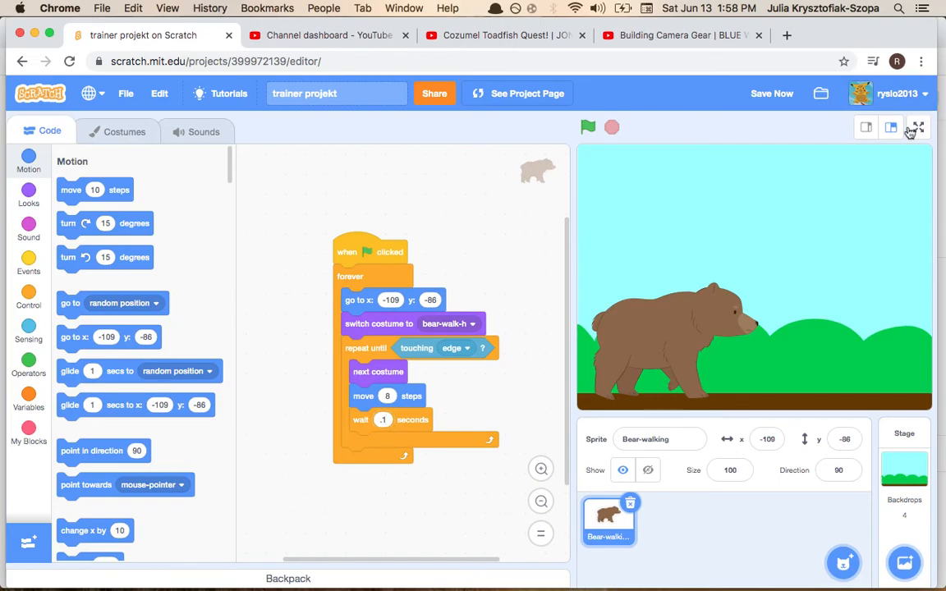
# Step: Switch the stage back to full-window view
pyautogui.click(926, 128)
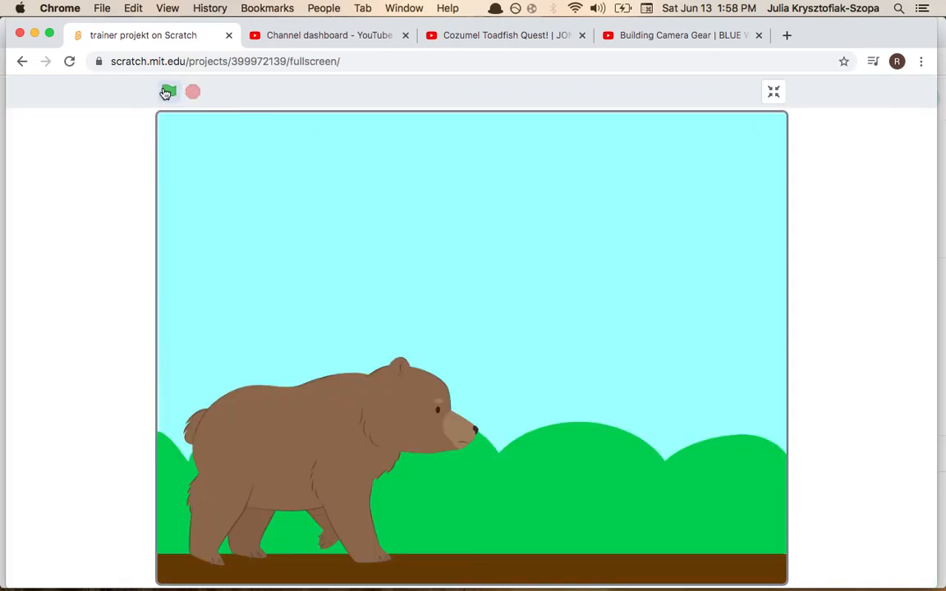